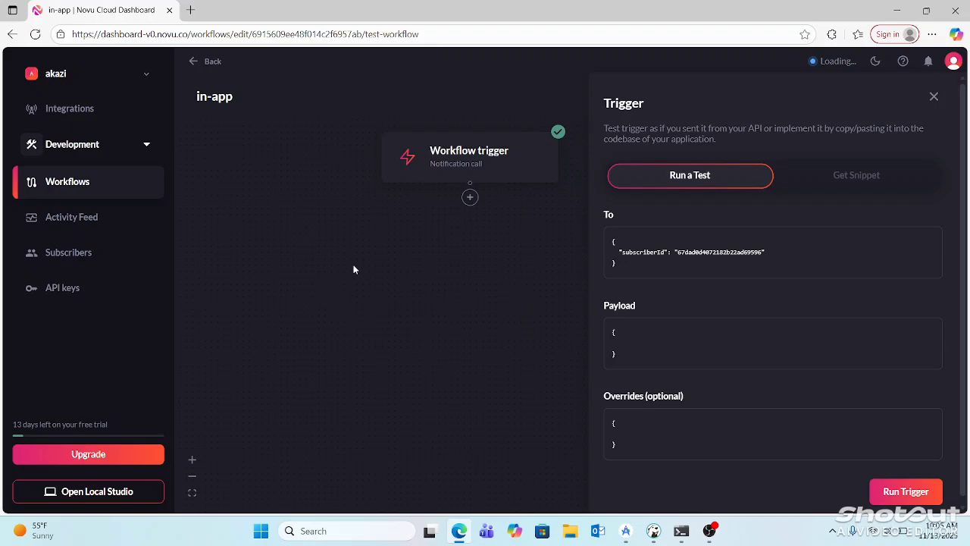
mouse_move(430, 270)
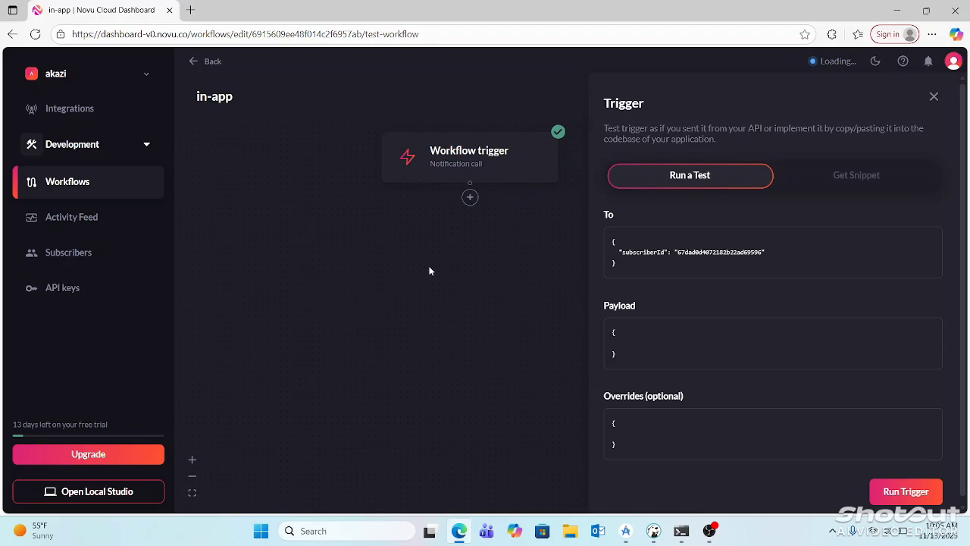
mouse_move(425, 253)
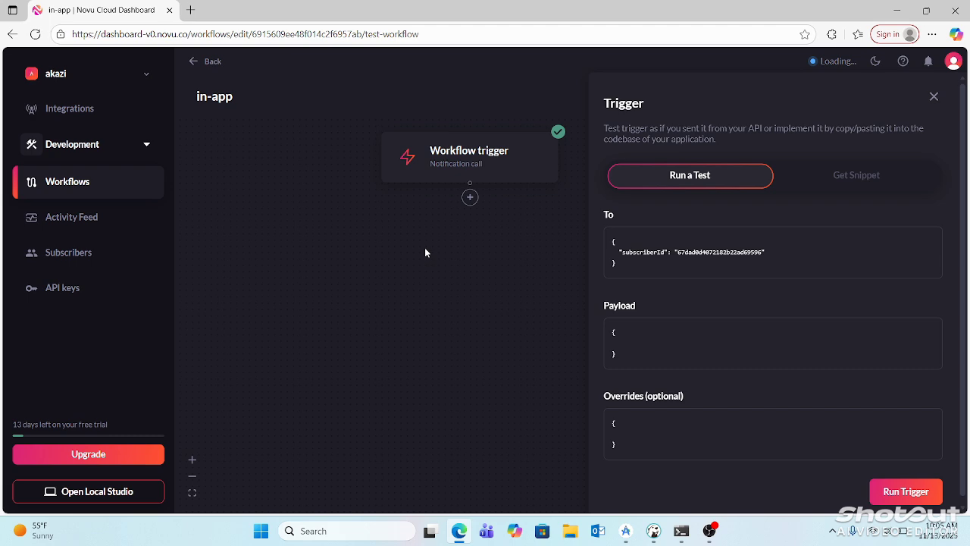
- Bring up the Command Prompt showing the backend started on port 8685
click(953, 61)
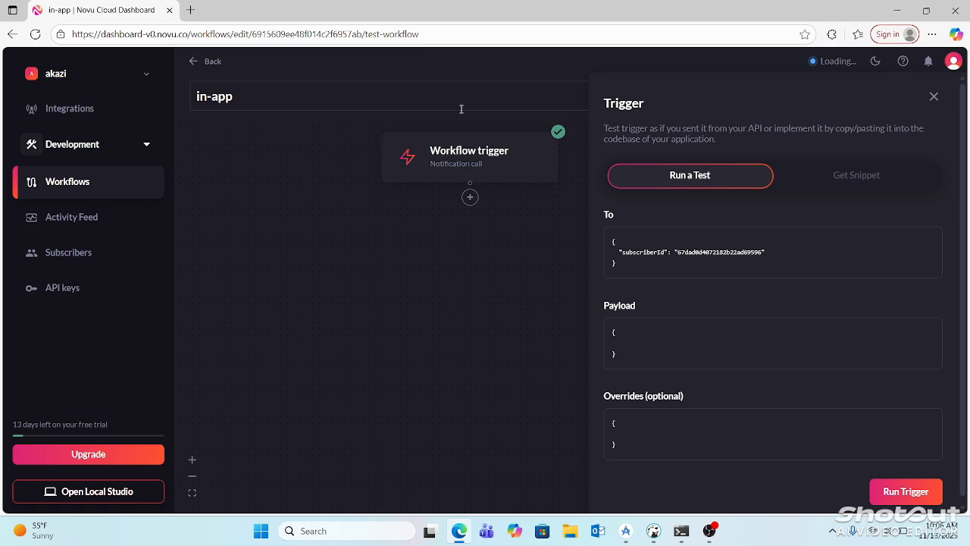
mouse_move(267, 108)
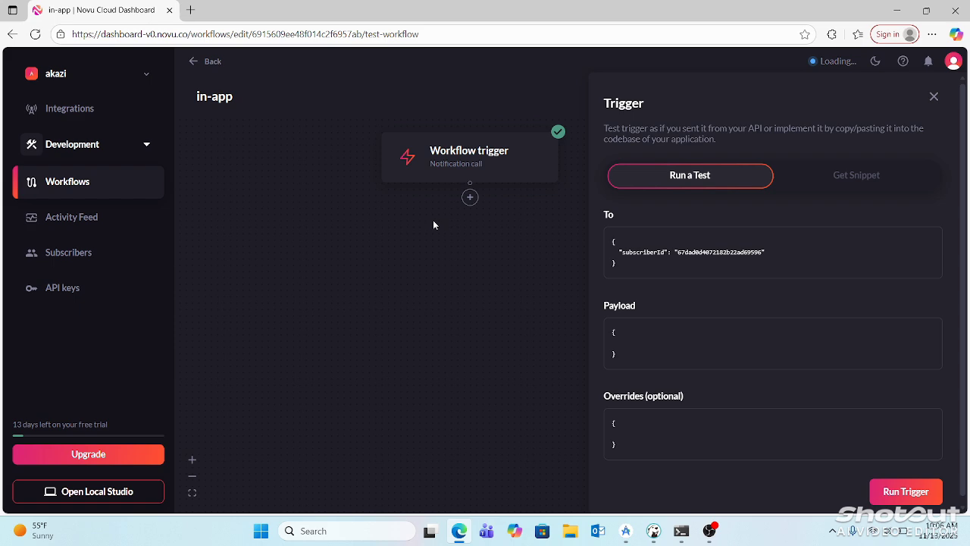
mouse_move(495, 213)
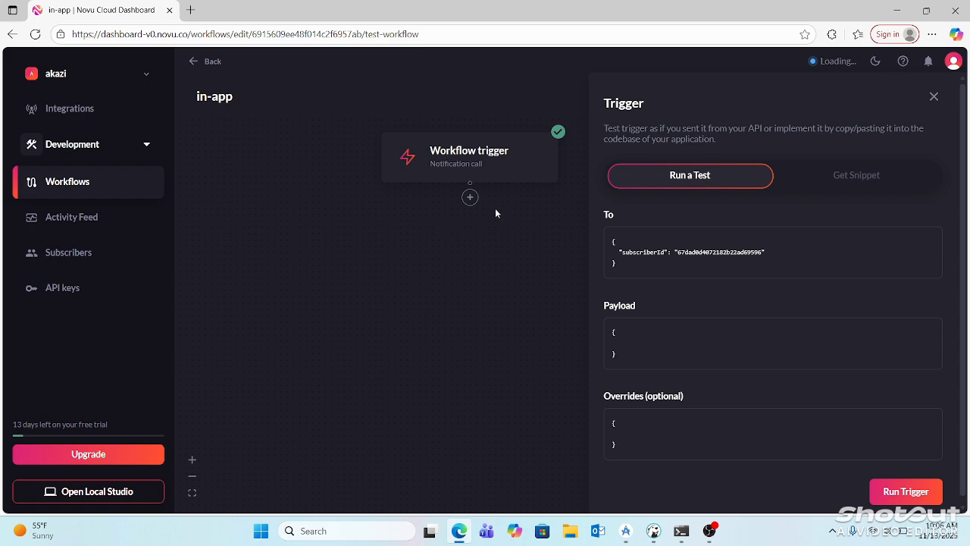
mouse_move(459, 263)
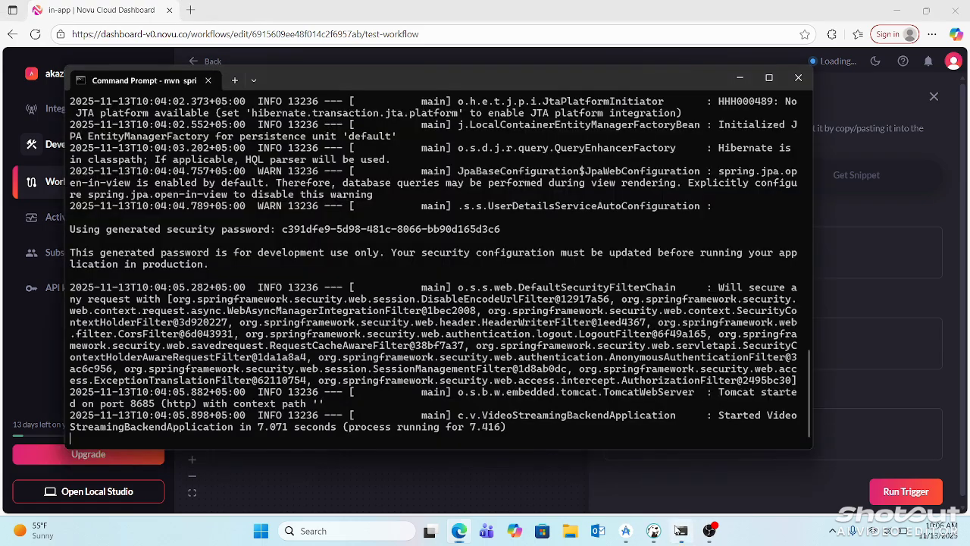
mouse_move(604, 351)
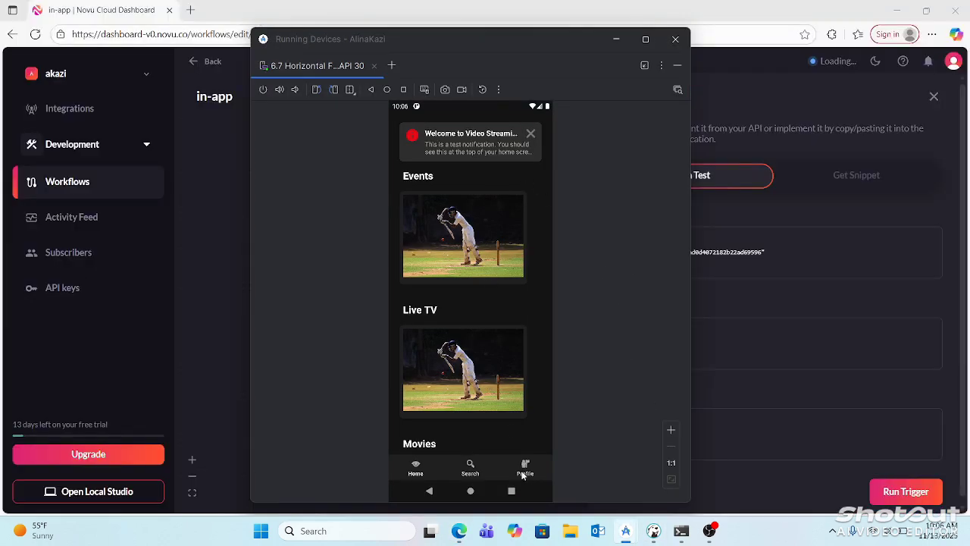
- Log out from the Profile page and sign back in as admin
click(525, 468)
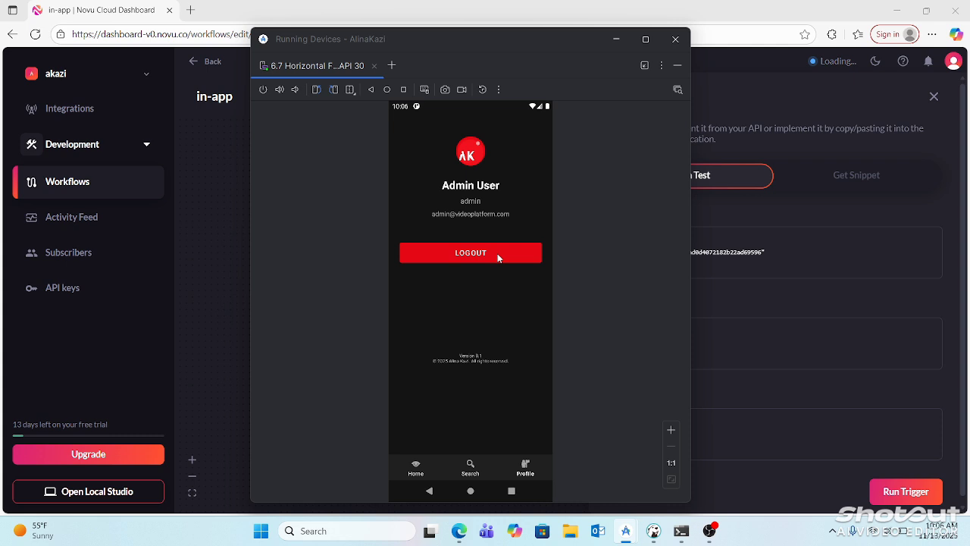
click(471, 252)
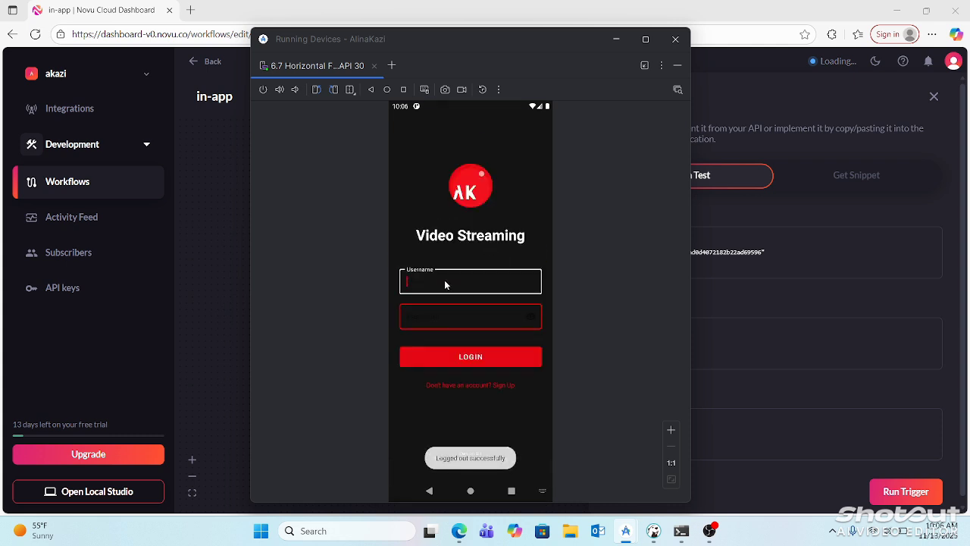
text(admin)
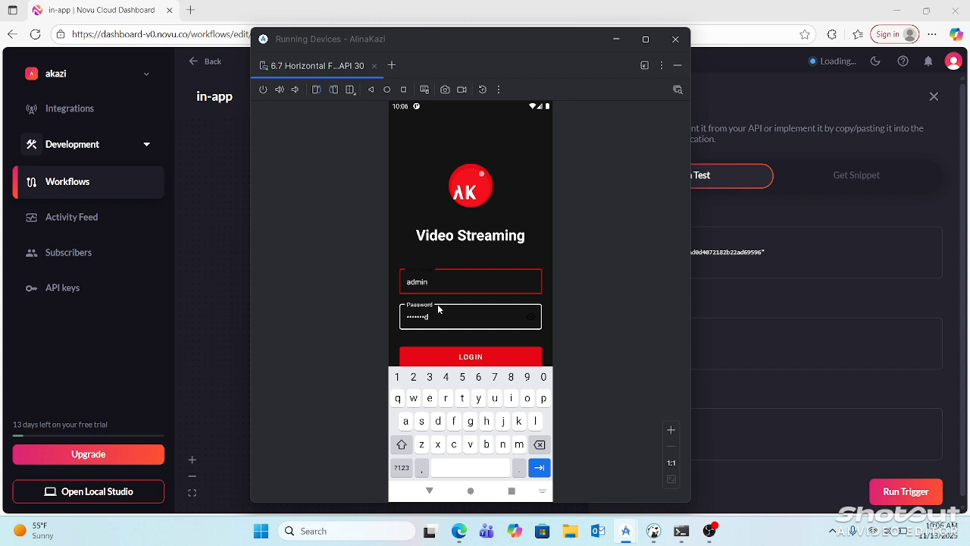
click(469, 357)
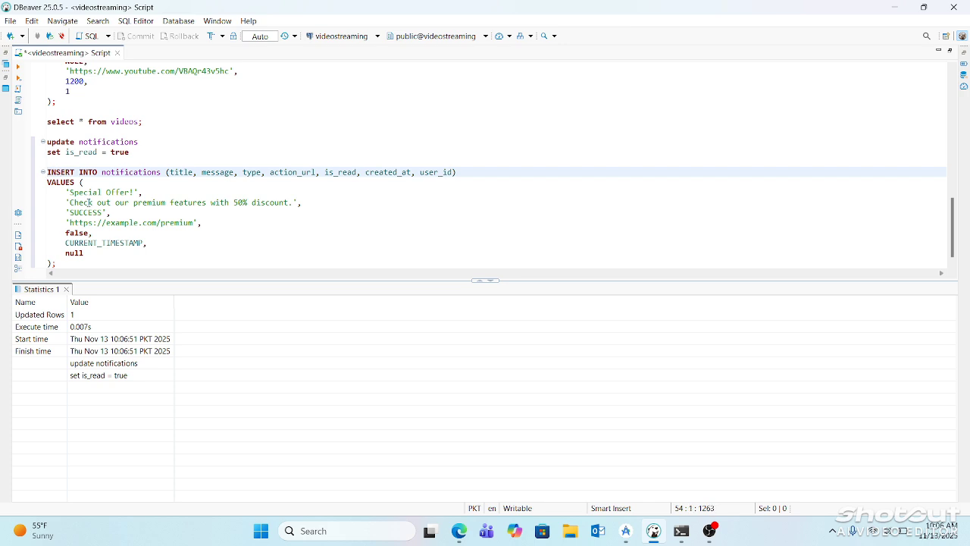
- Select the Special Offer INSERT INTO notifications statement for execution
drag(49, 172, 201, 223)
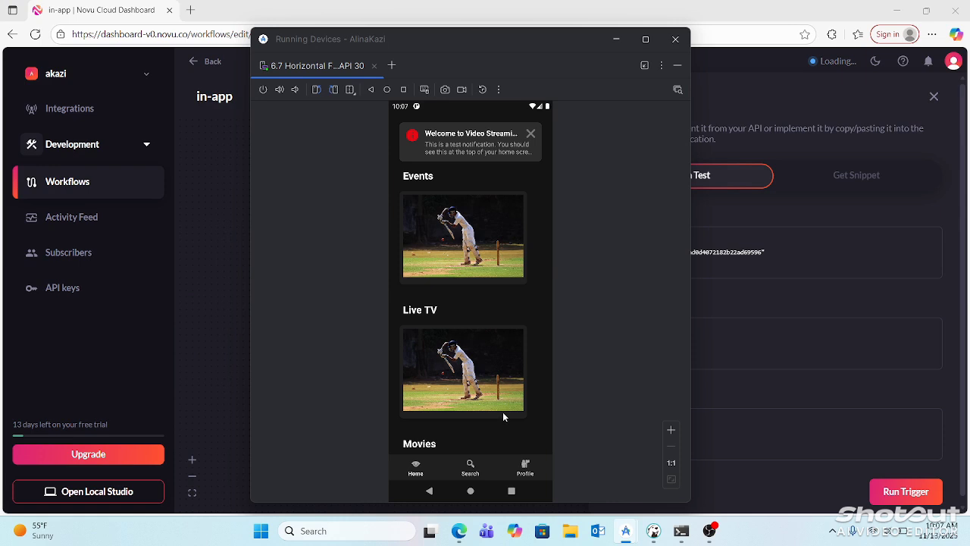
- Log out via Profile and sign back in as admin to see the Special Offer notification
click(524, 468)
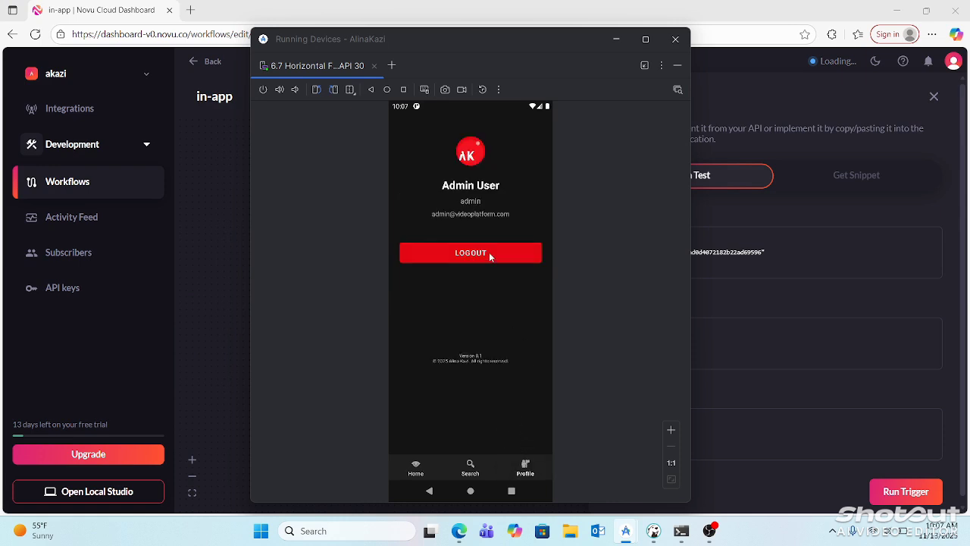
click(470, 253)
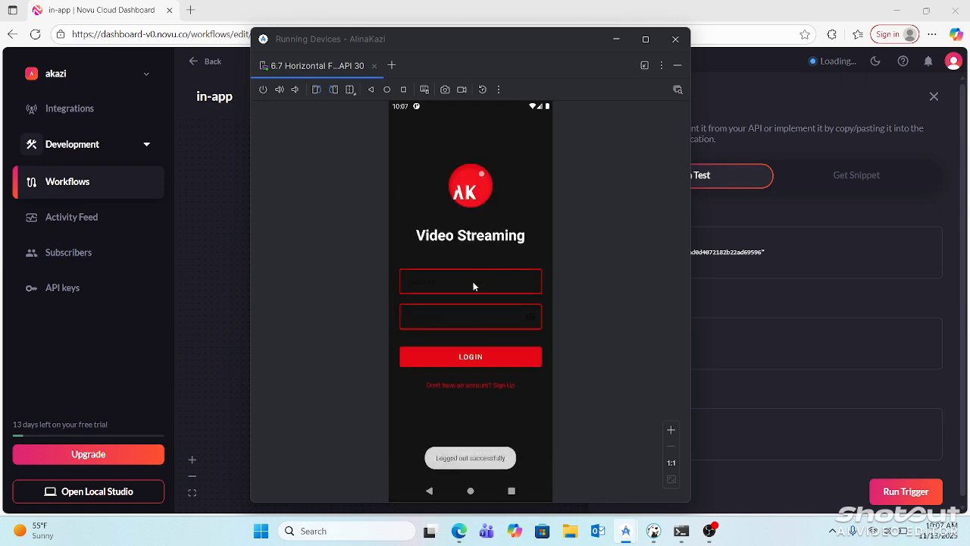
text(ADM)
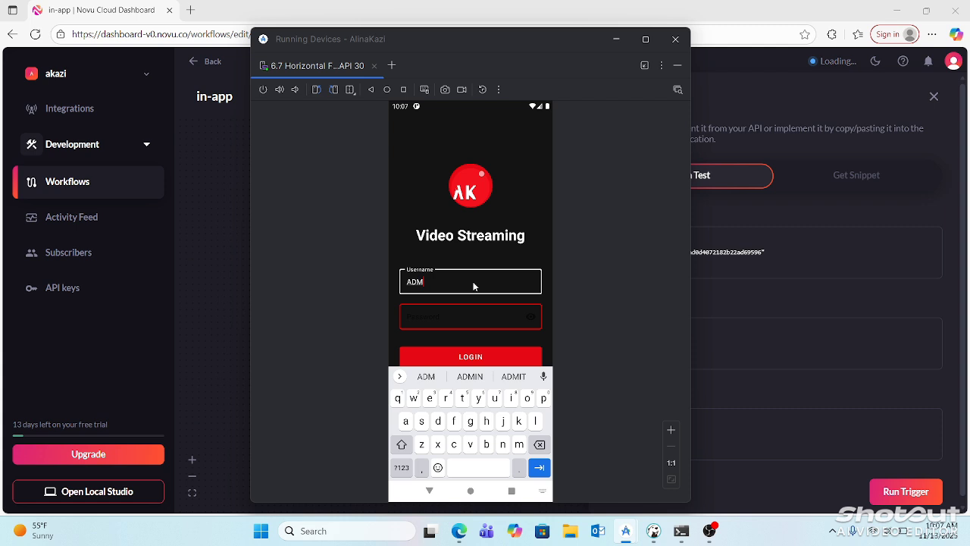
text(admin)
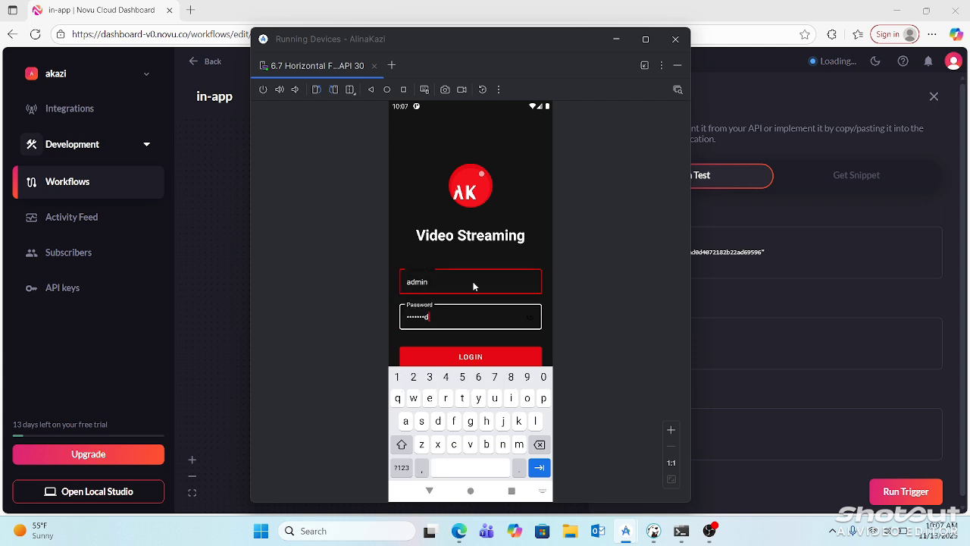
click(470, 356)
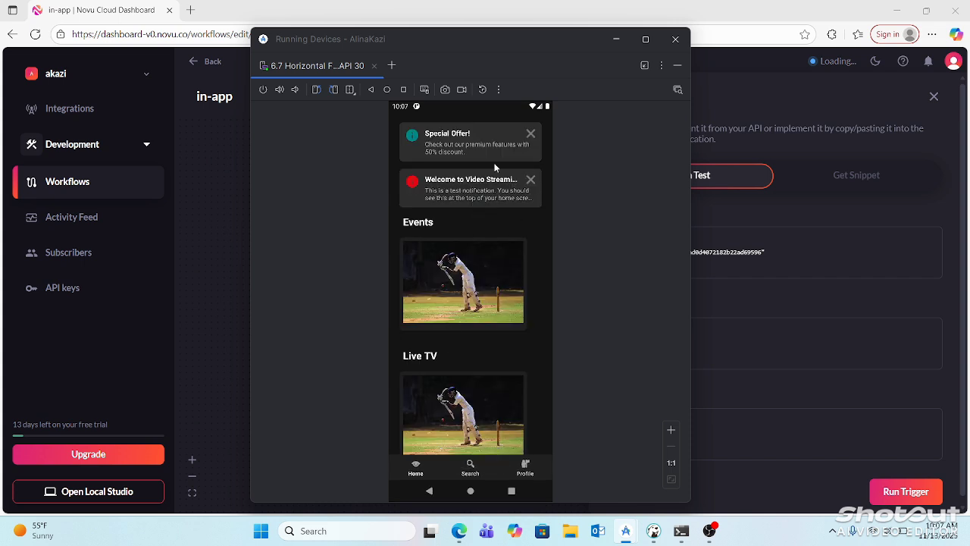
mouse_move(483, 146)
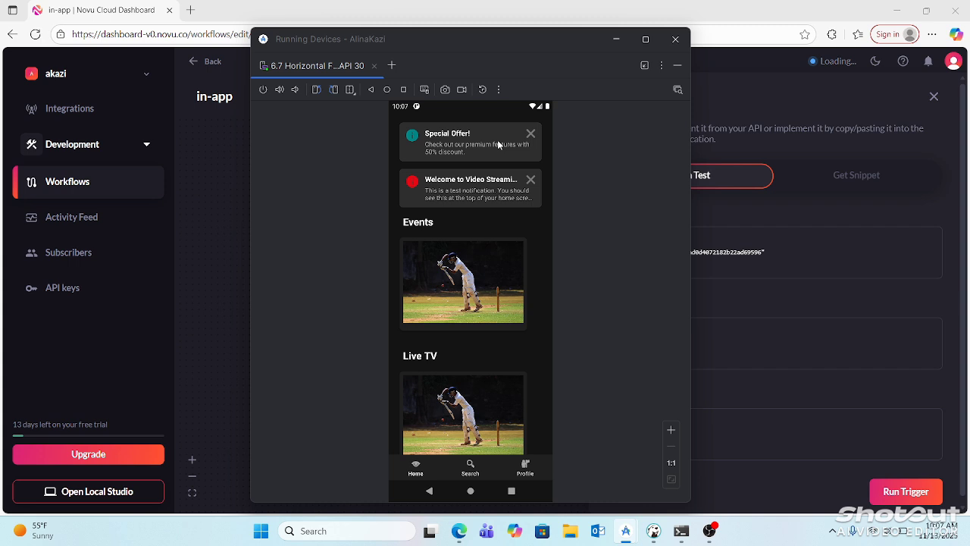
mouse_move(482, 165)
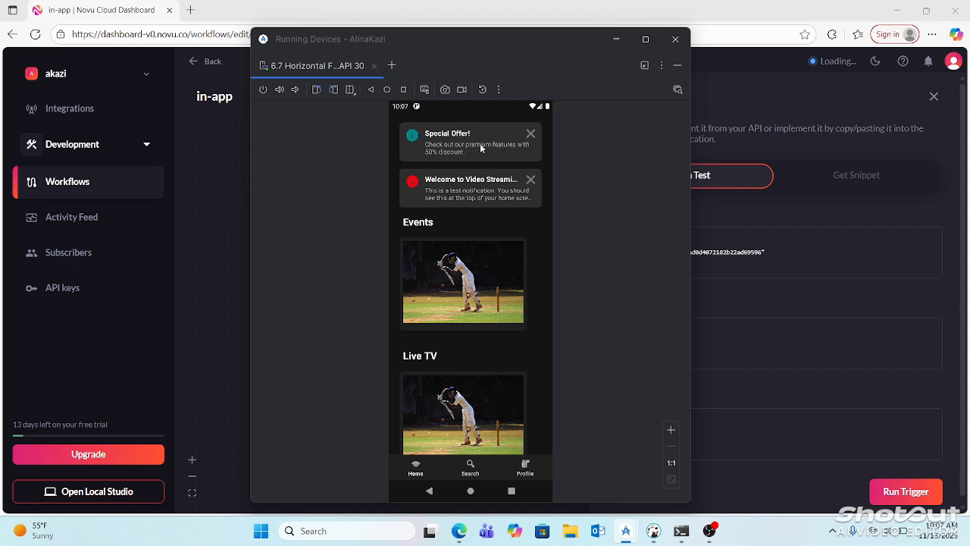
mouse_move(629, 458)
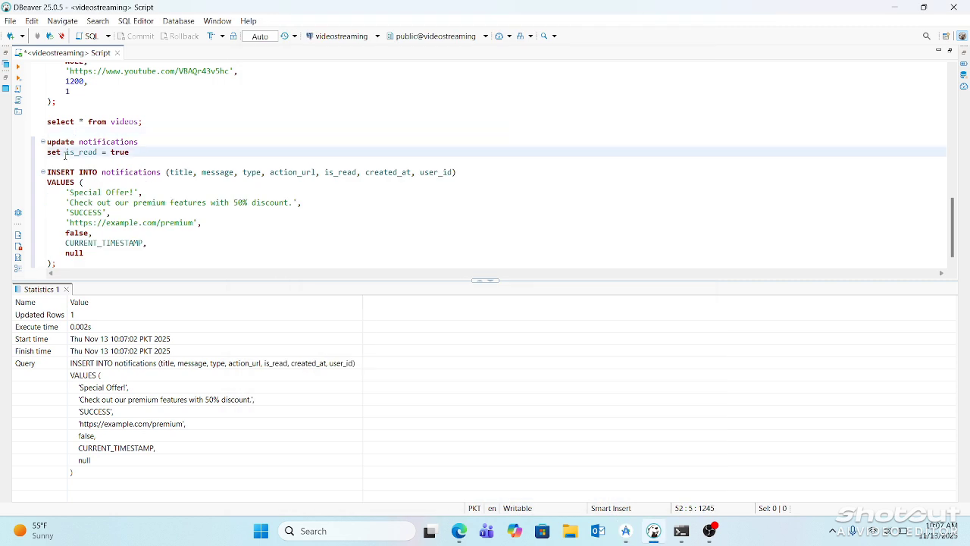
- Run 'delete from notifications' and confirm the dangerous query warning
text(delete from notifications)
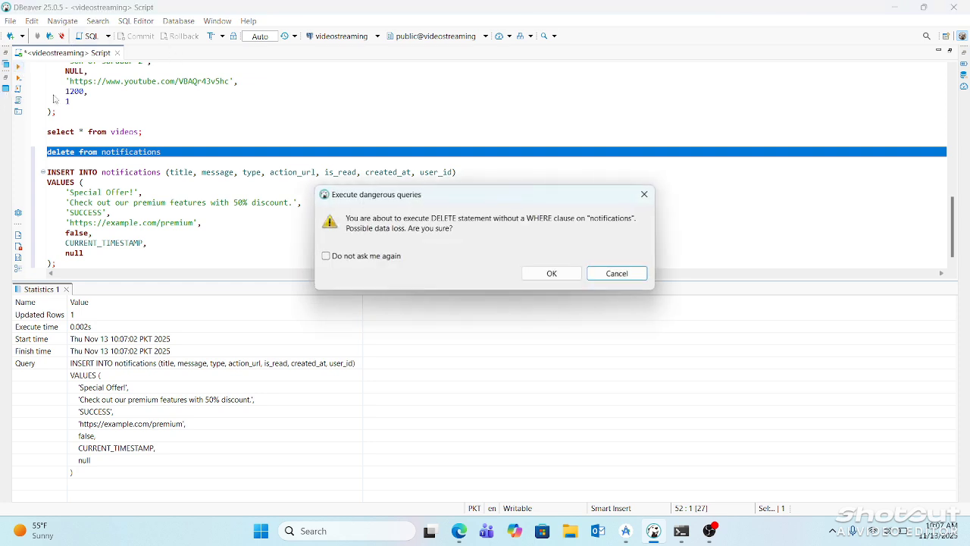
click(551, 272)
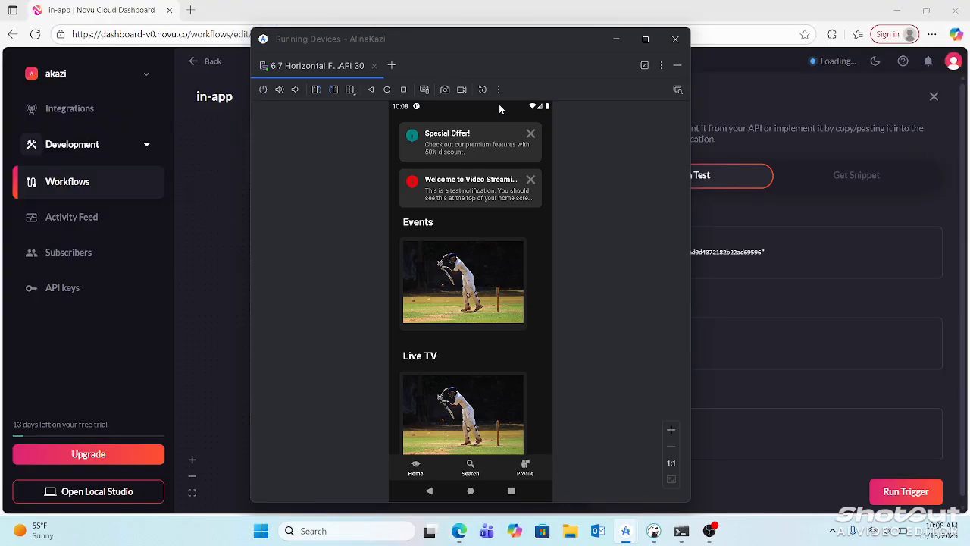
- Log out via Profile, then log in as admin to refresh the notification list
click(525, 467)
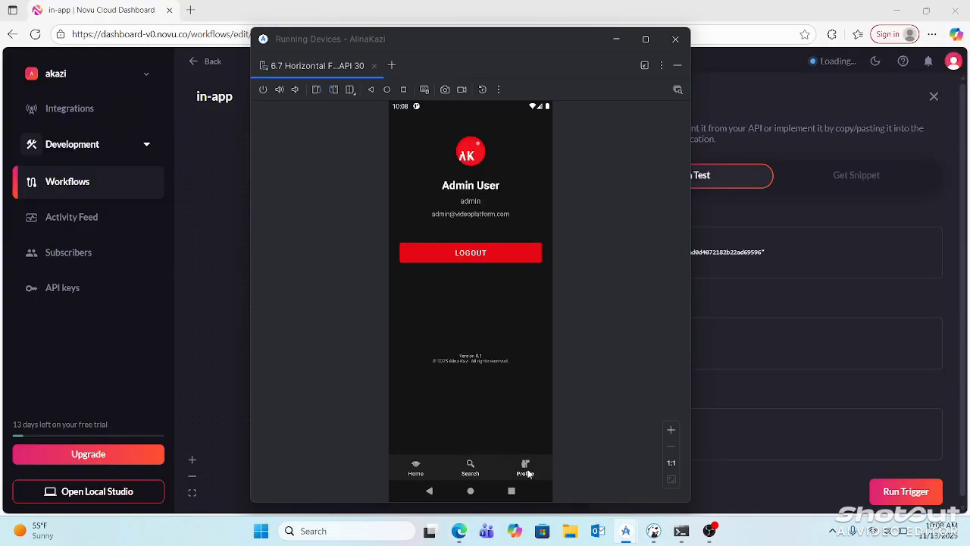
click(470, 252)
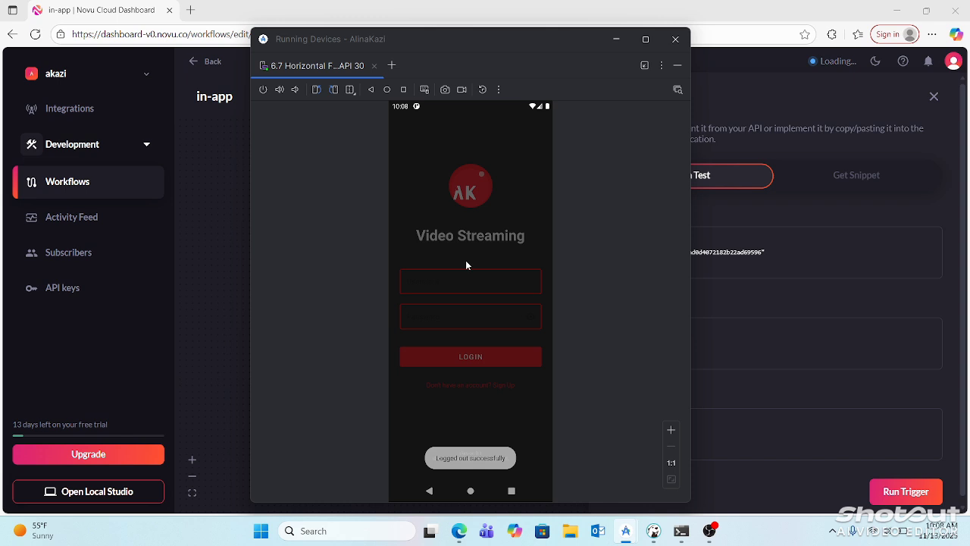
click(469, 281)
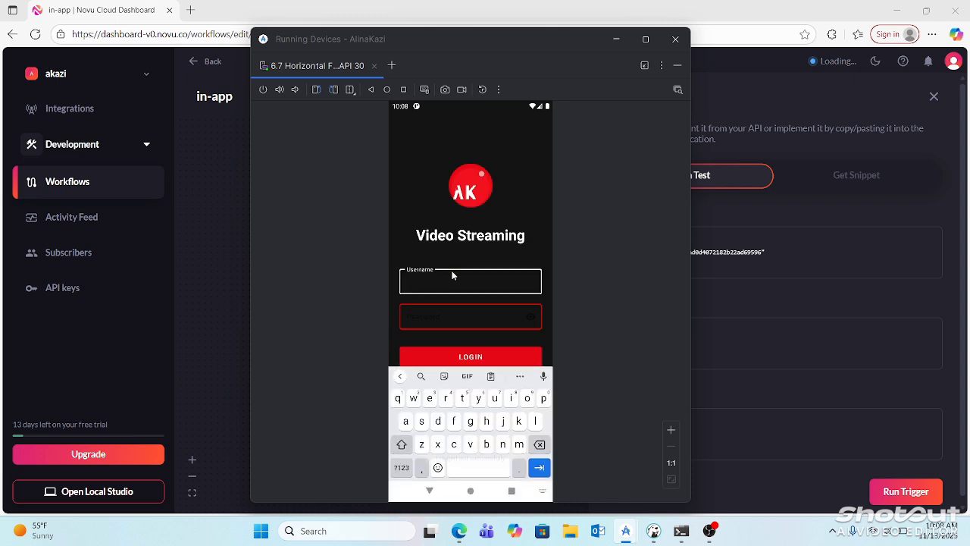
text(admin)
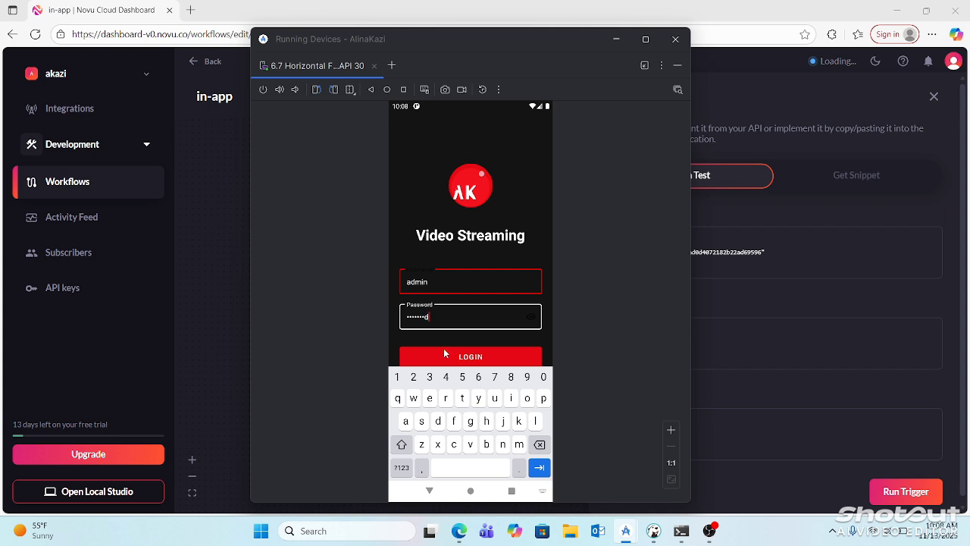
click(470, 357)
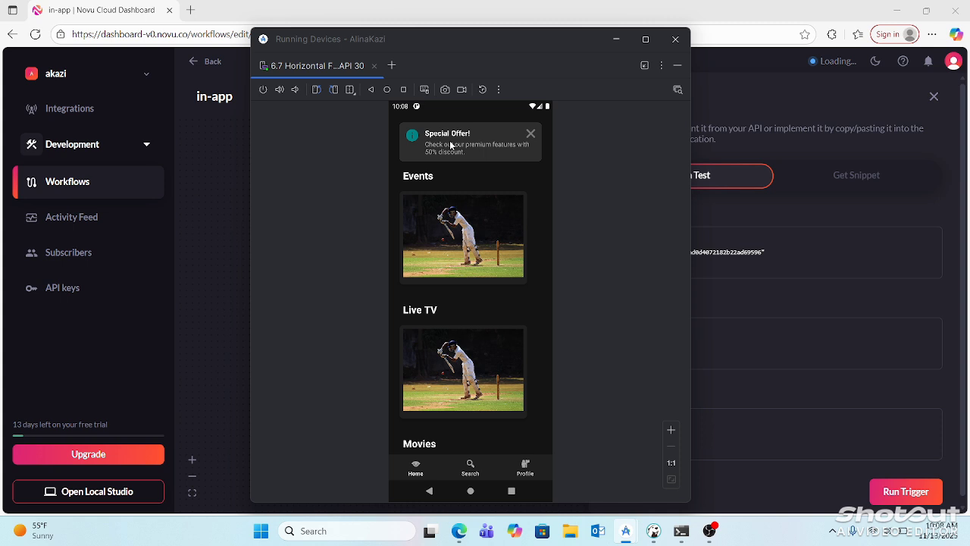
mouse_move(481, 150)
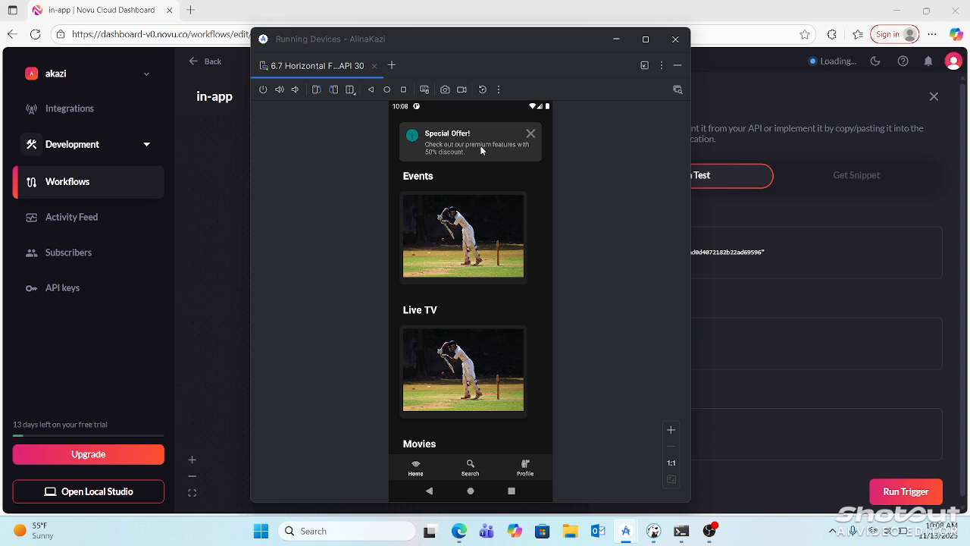
mouse_move(492, 158)
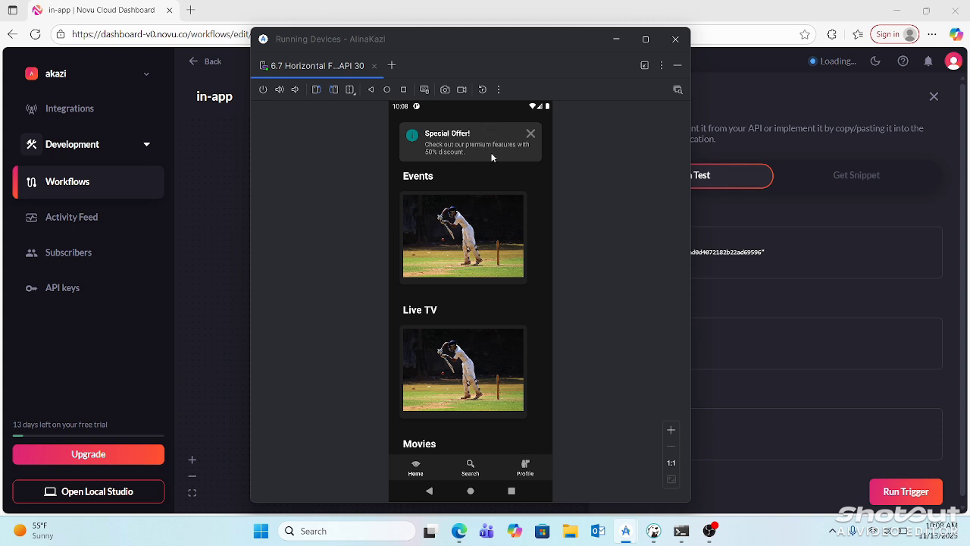